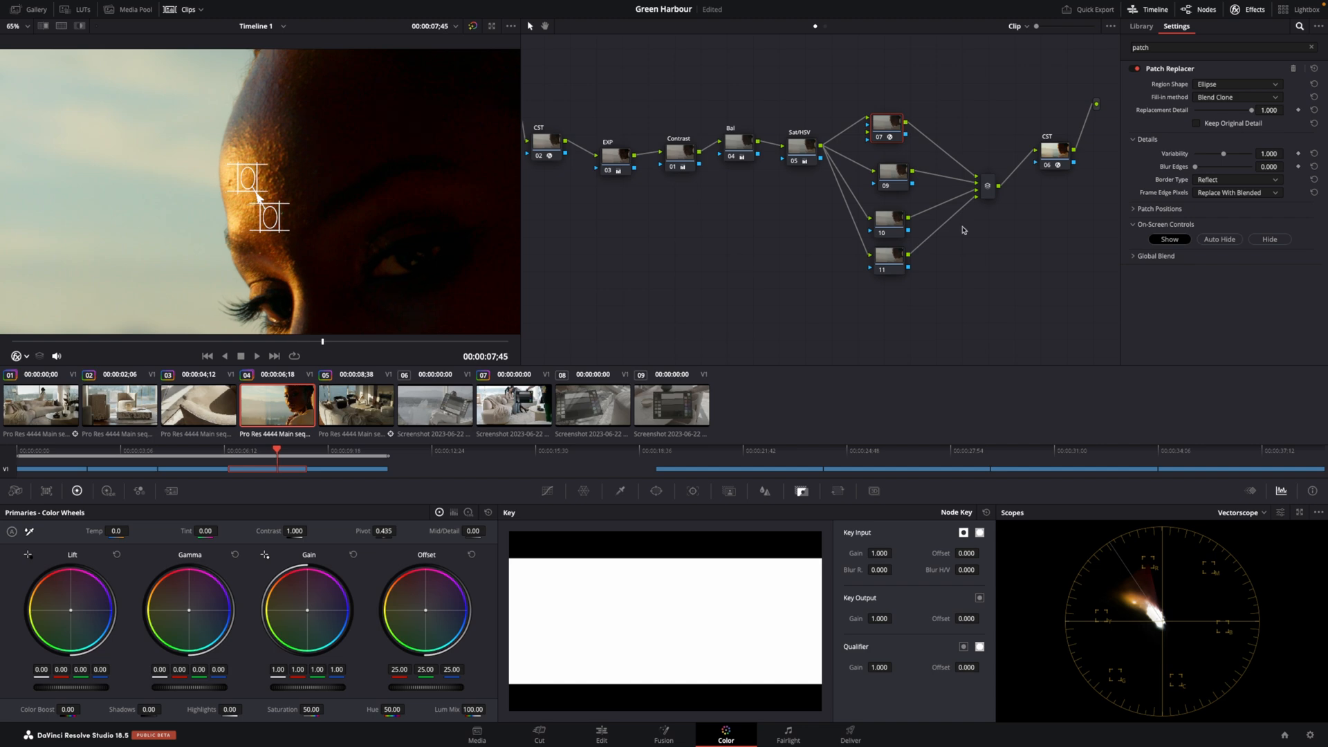
- Expand Patch Positions and drag the patch overlay onto the forehead blemish
left_click(1134, 209)
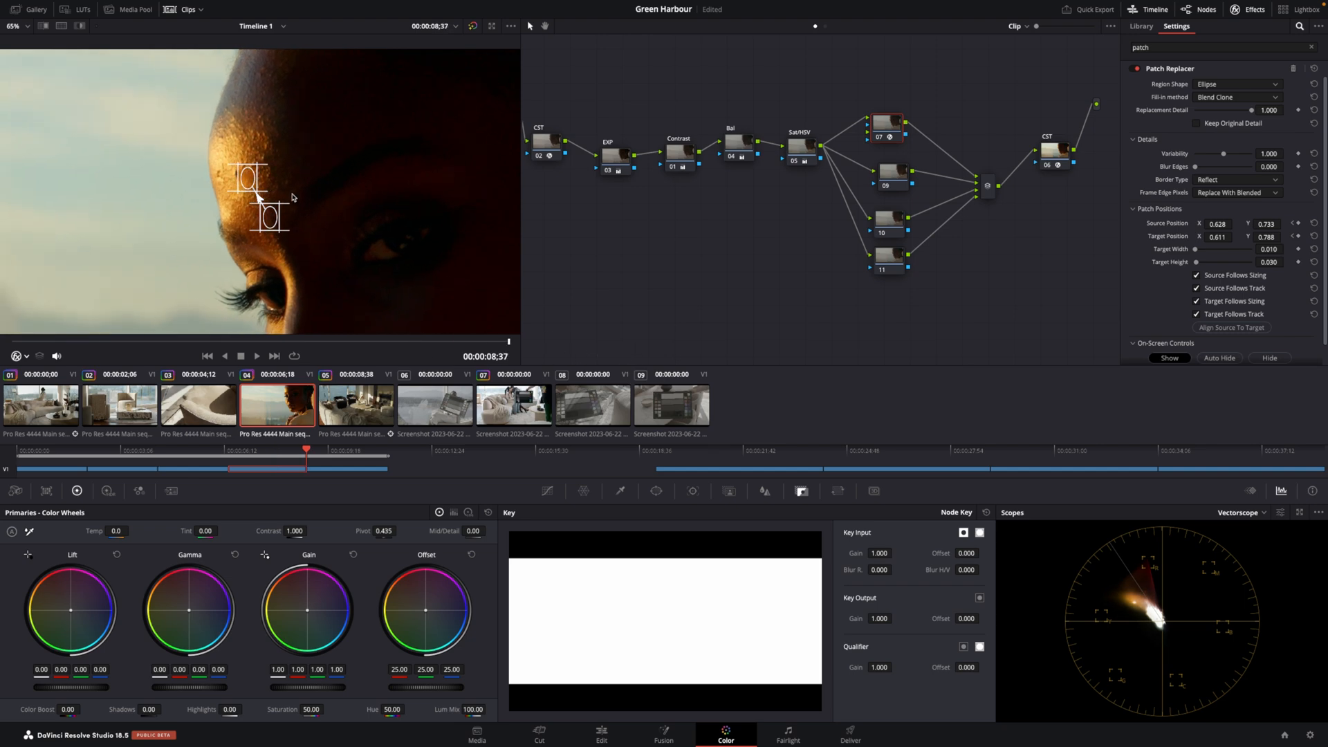
left_click_drag(247, 178, 254, 184)
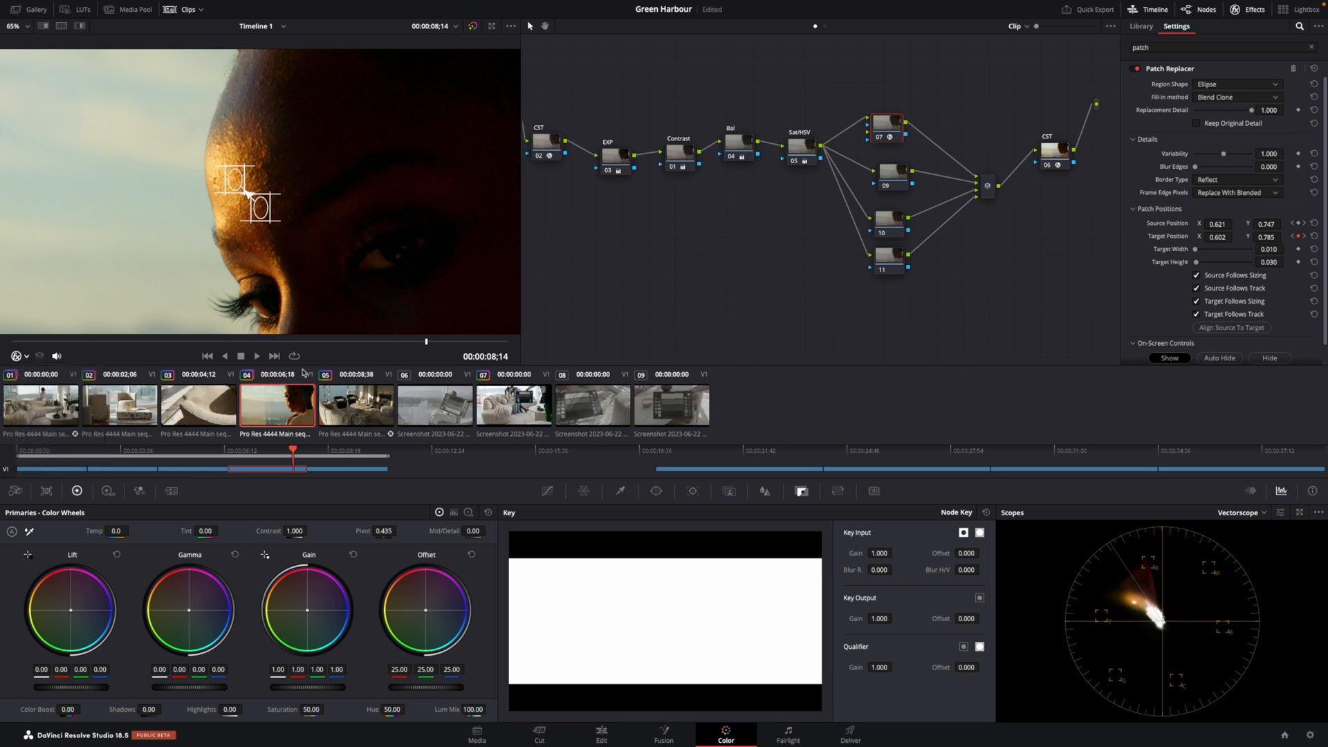
left_click(16, 355)
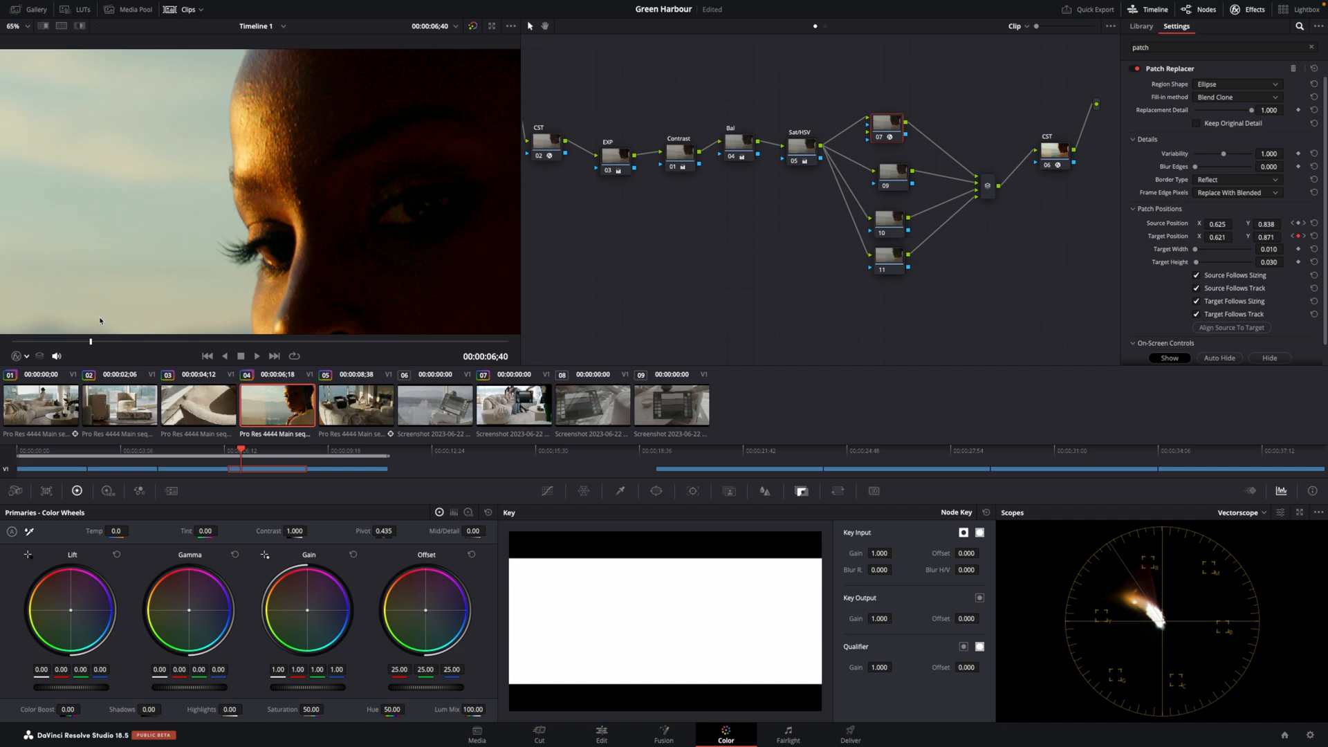
- Remove the Patch Replacer OFX from node 07 via its context menu
right_click(885, 123)
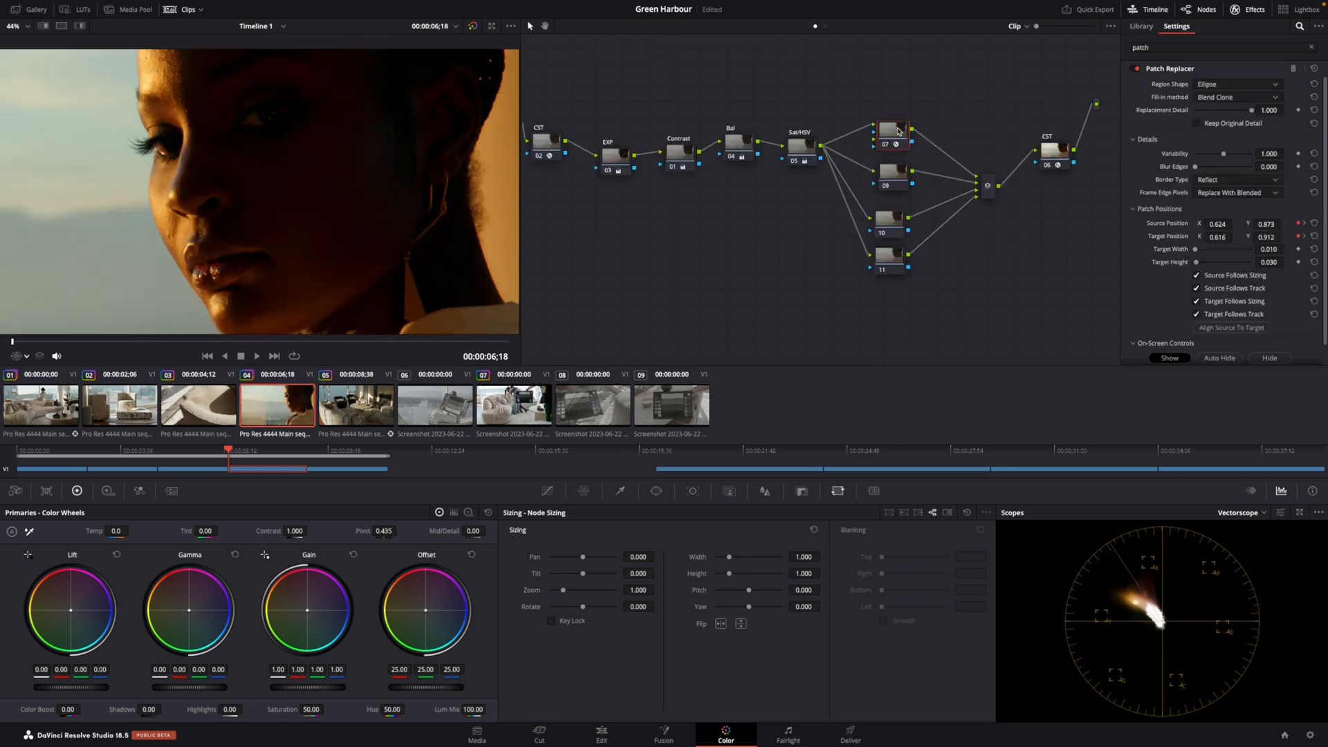
left_click(1141, 25)
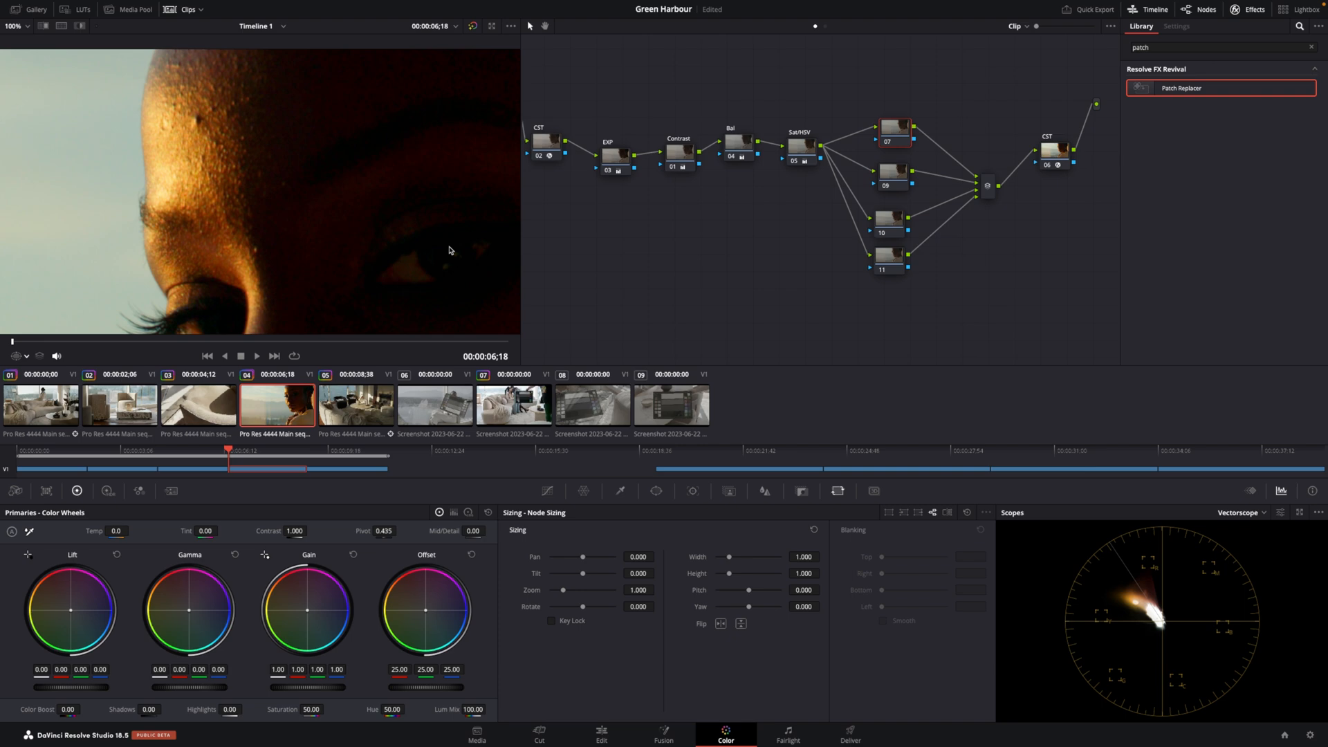
- Add a circular power window on node 07 over the blemish and track it forward
left_click(654, 491)
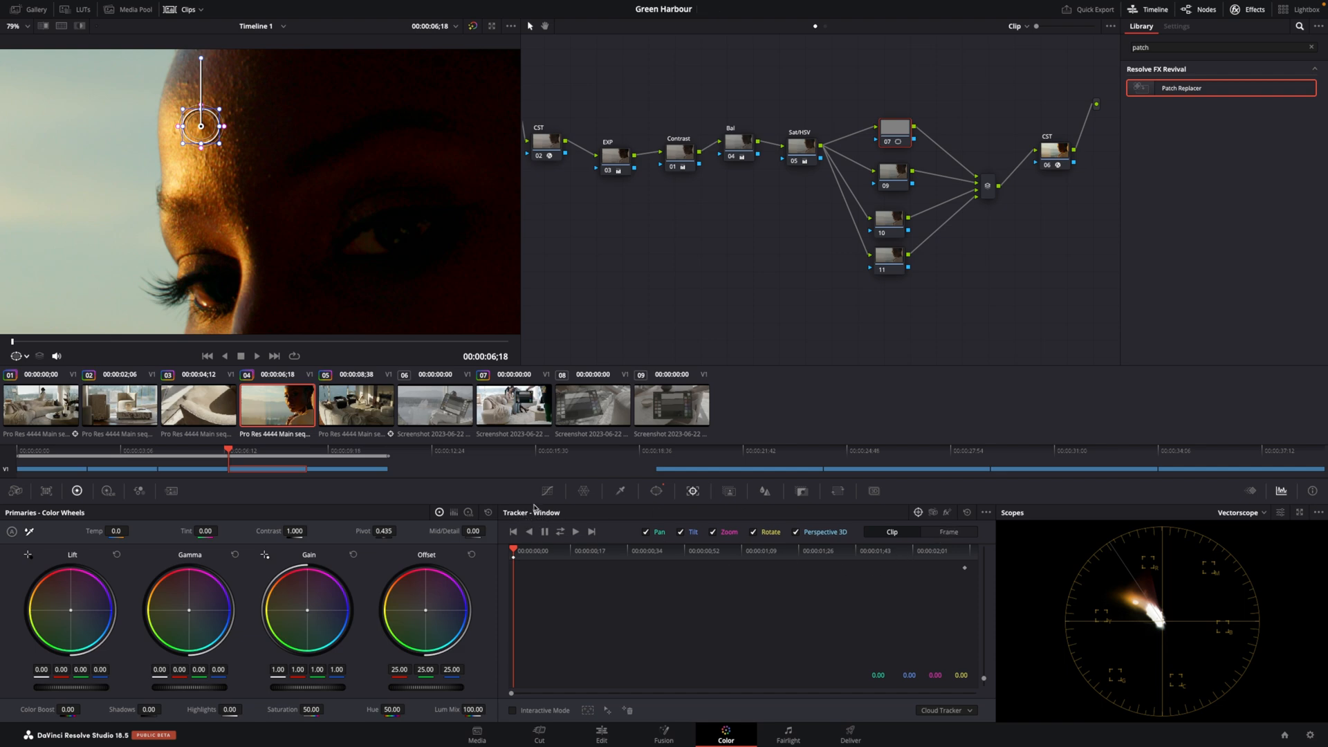
left_click(574, 531)
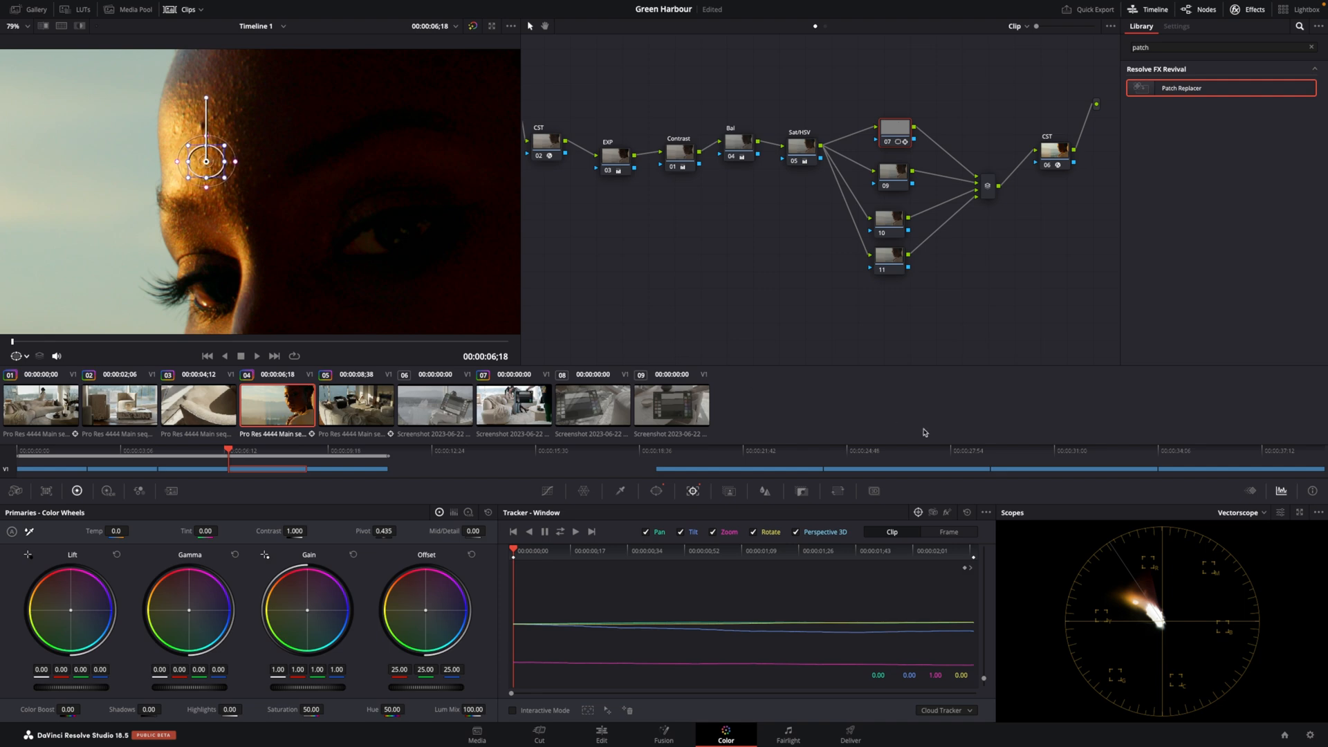
- Set node 07's Node Sizing tilt to 61.500 so clean skin fills the window
left_click(728, 491)
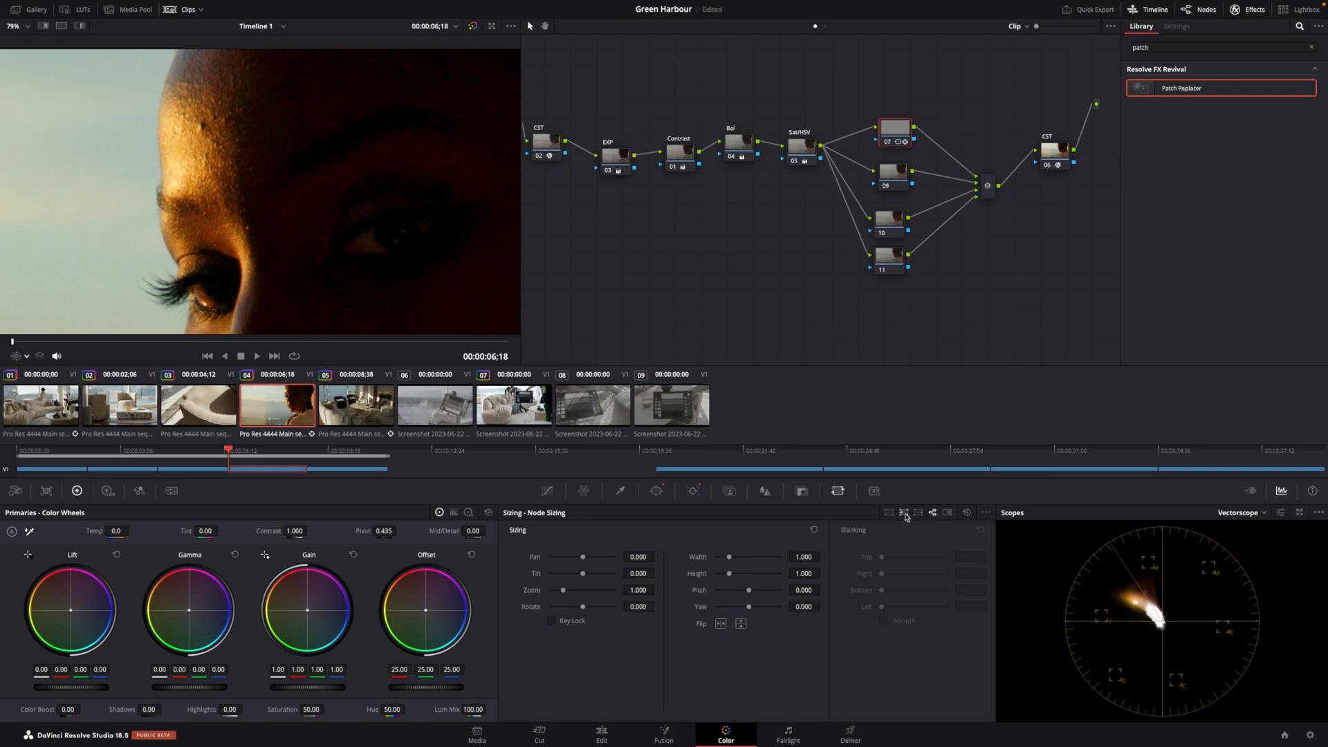
left_click(903, 512)
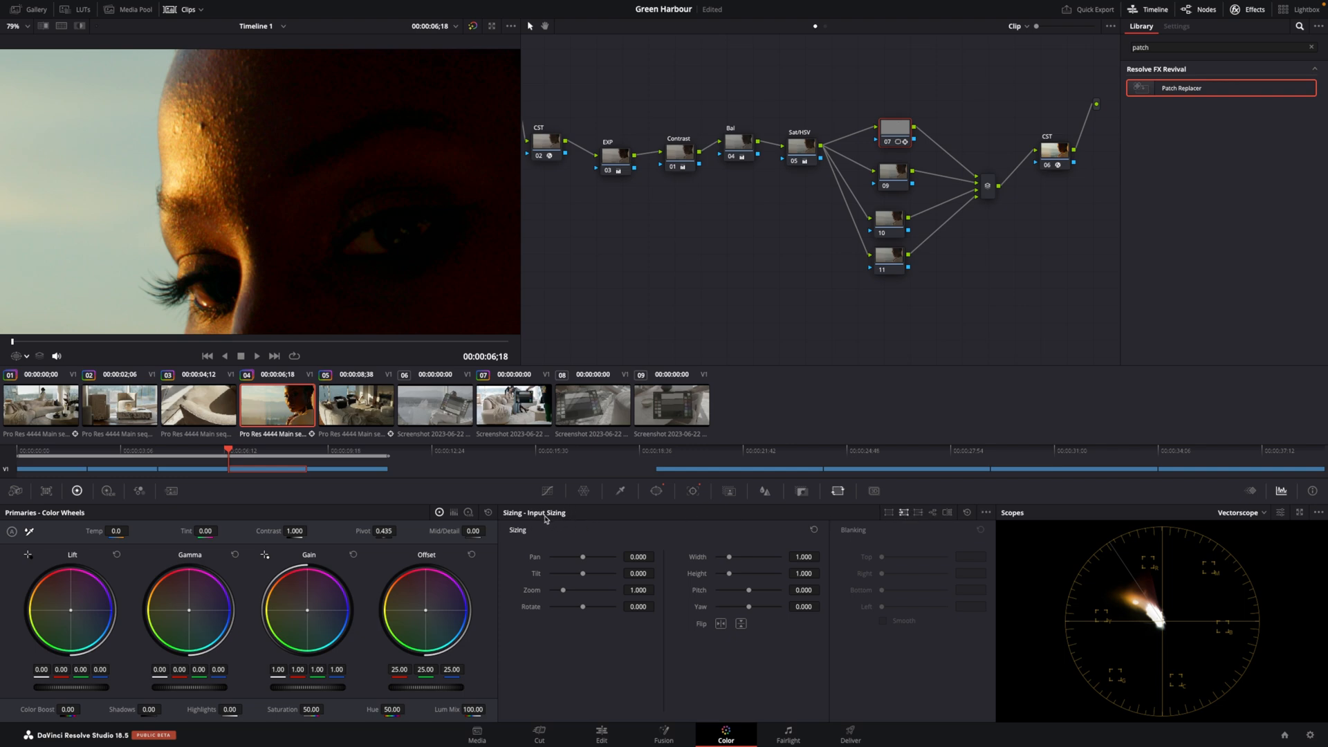
left_click(655, 491)
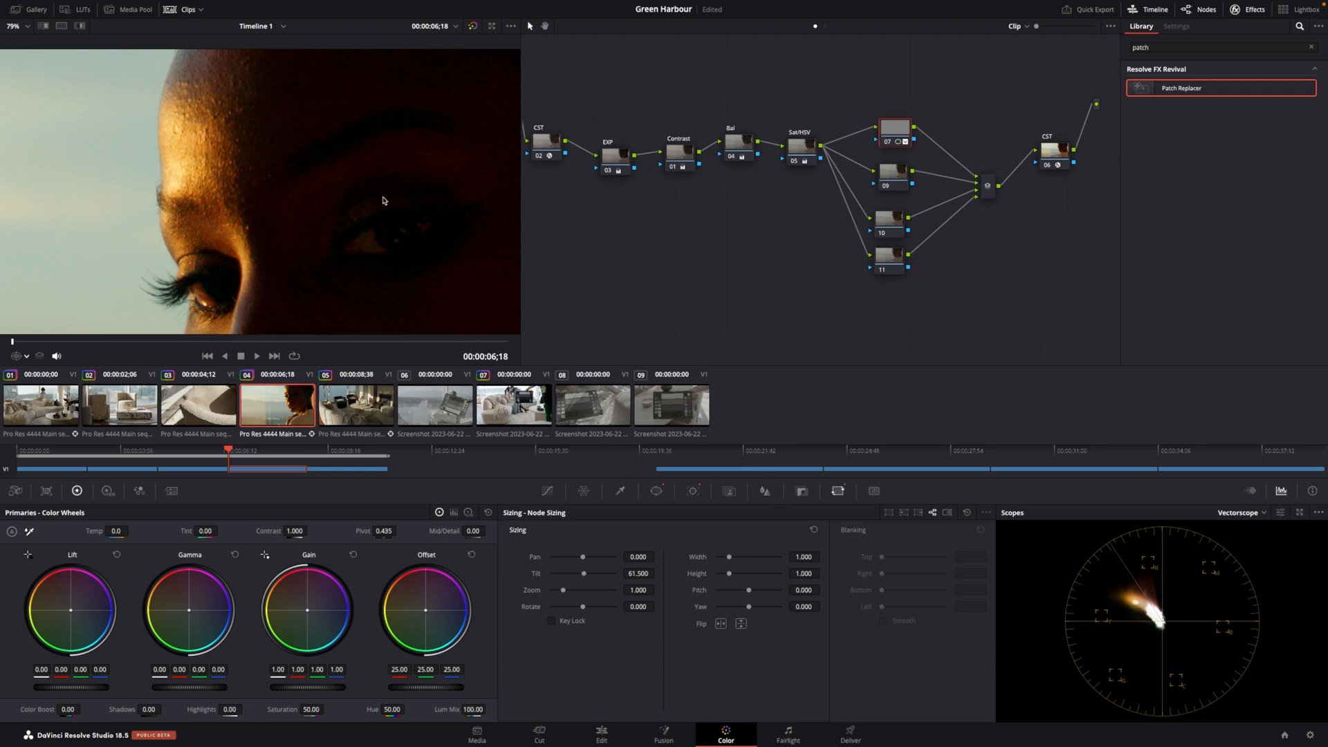
mouse_move(566, 295)
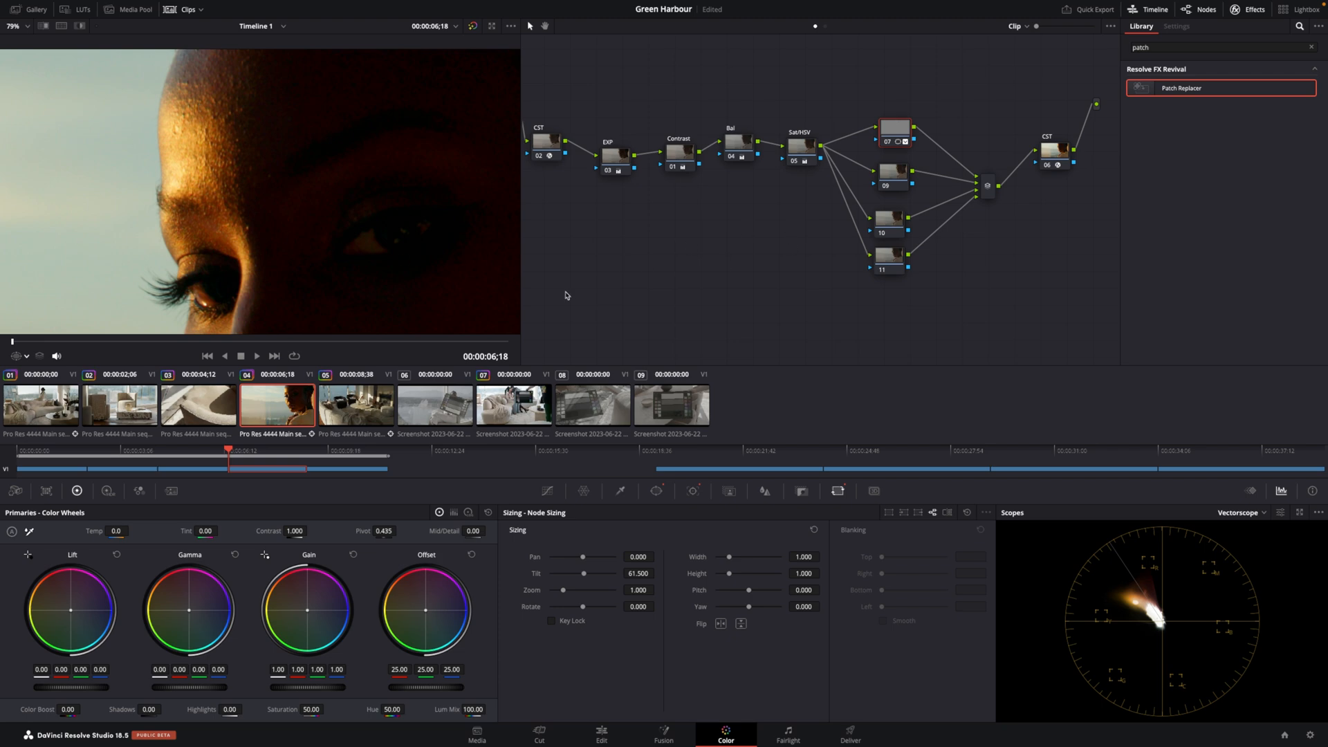
mouse_move(255, 213)
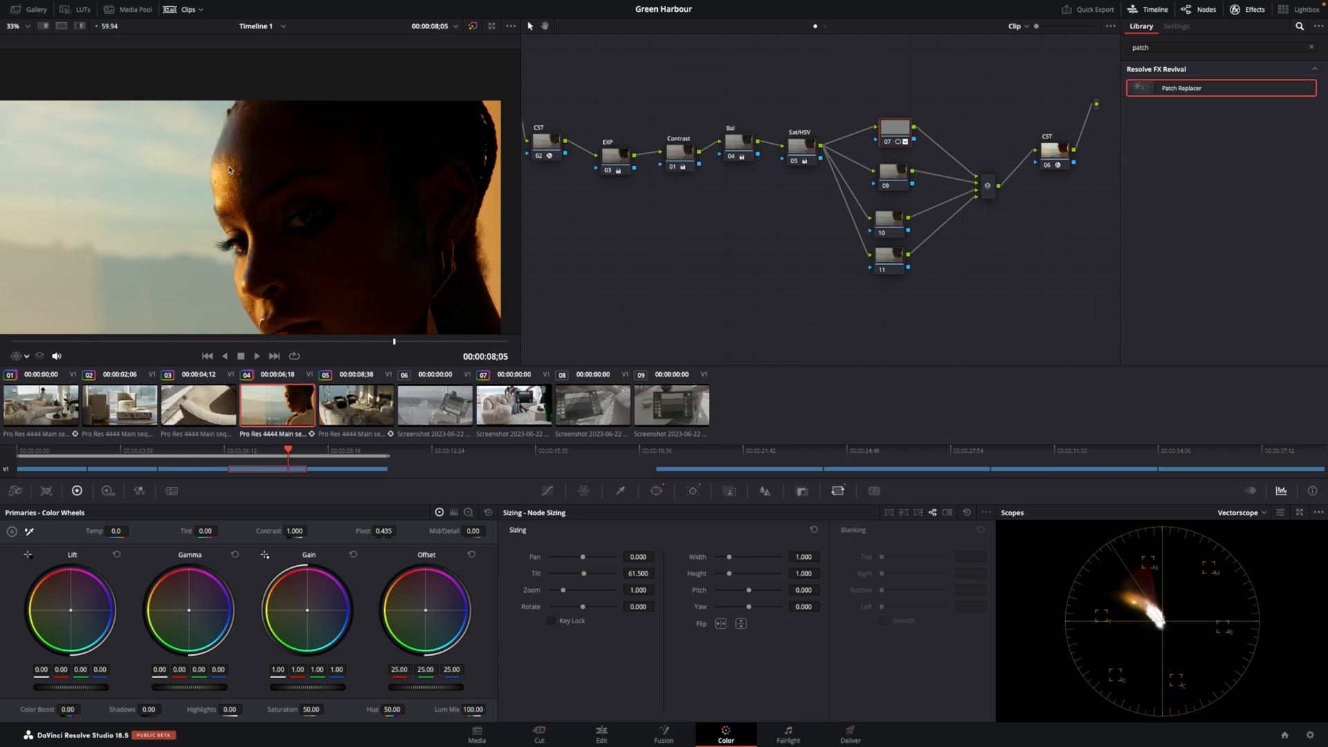
mouse_move(1102, 96)
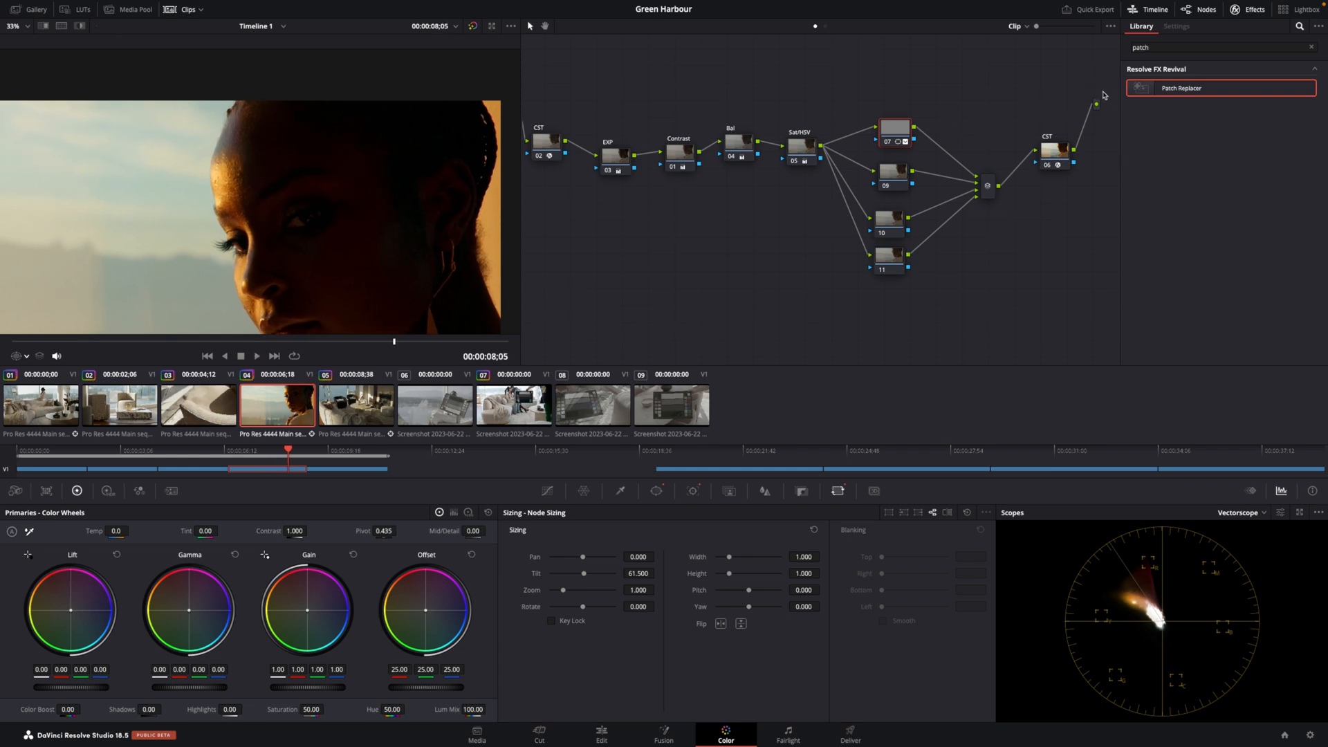